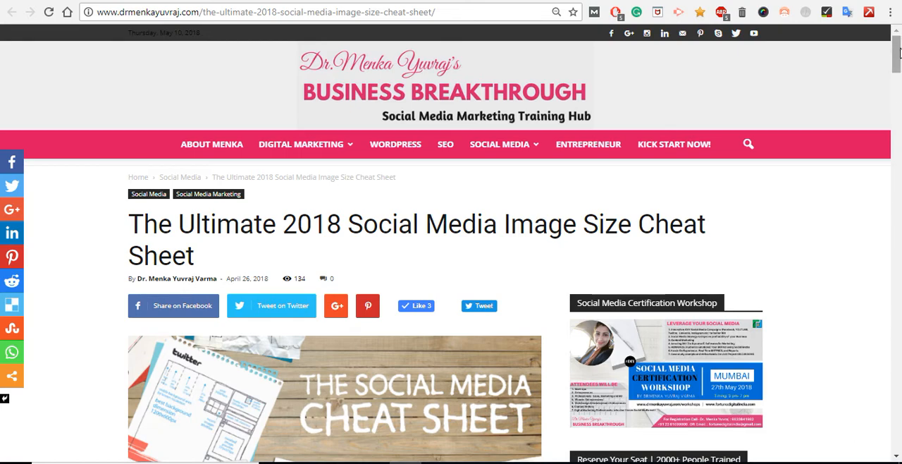
# - Read the post's introduction and HubSpot engagement statistics down to the '4 Secret Social Media Marketing Tips' heading
pyautogui.scroll(-3)
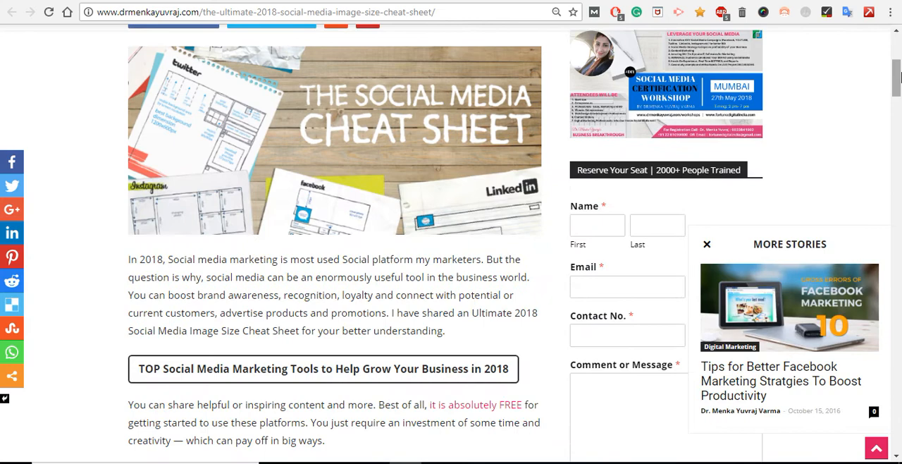
pyautogui.scroll(3)
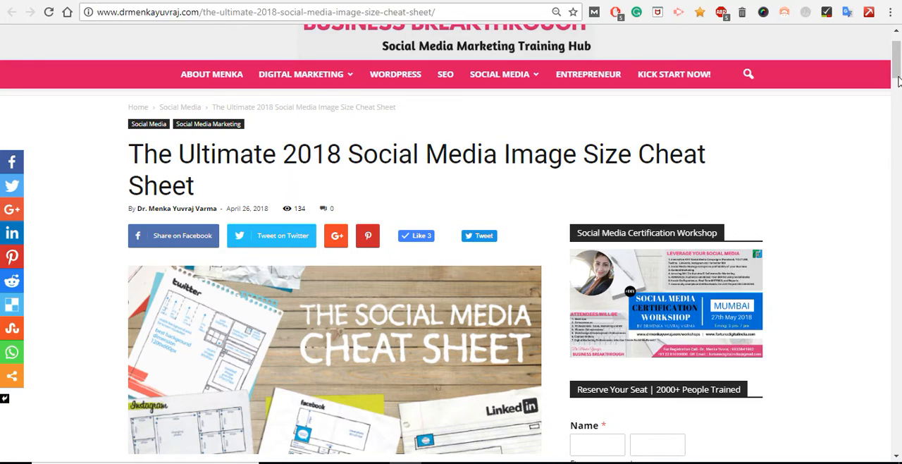
pyautogui.scroll(-3)
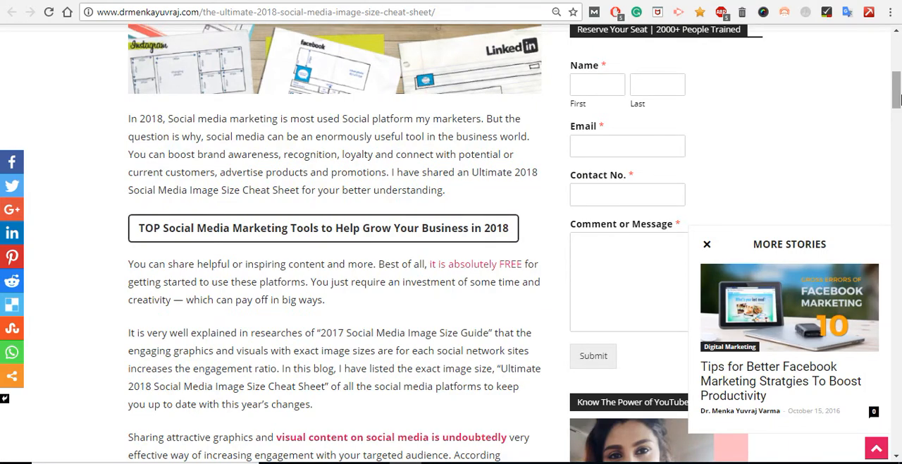
pyautogui.scroll(-3)
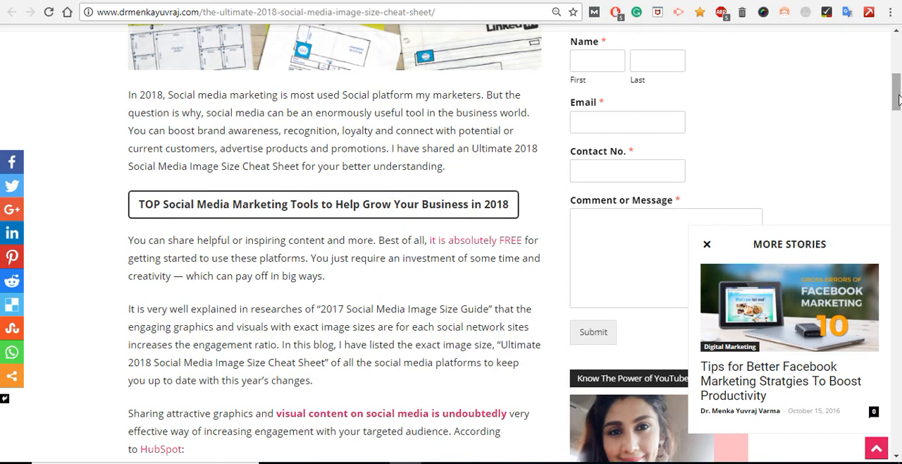
pyautogui.scroll(-3)
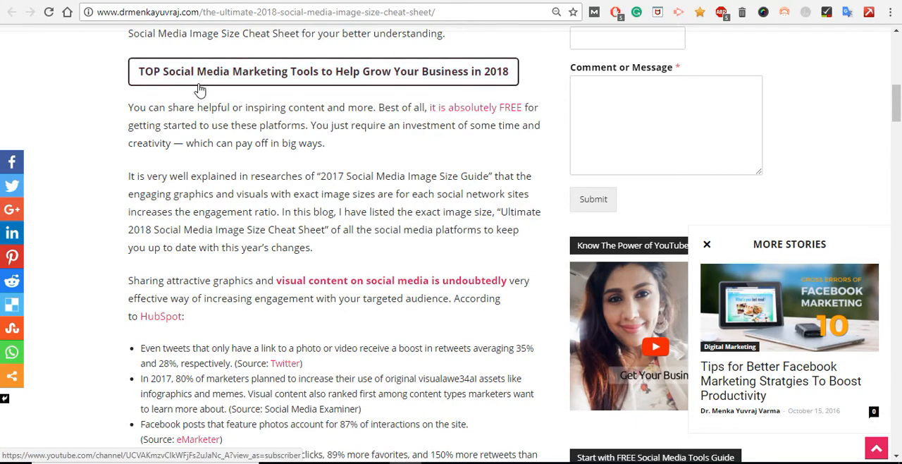
pyautogui.moveTo(344, 78)
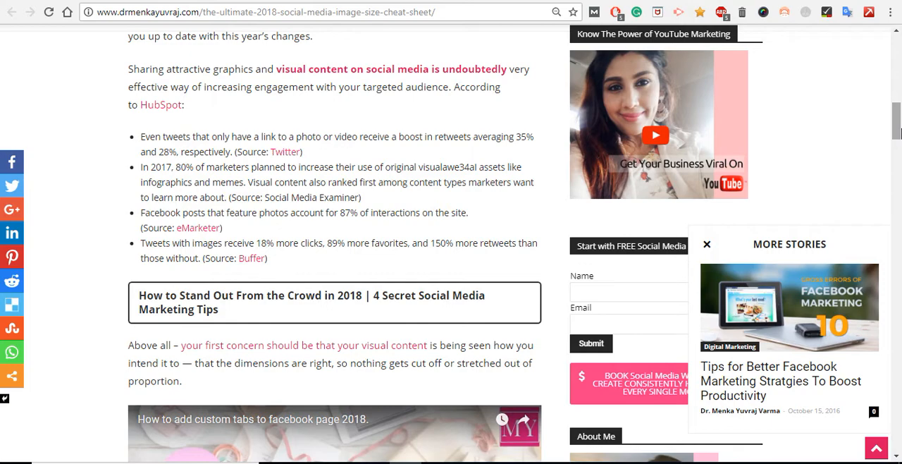
# - Scroll past the embedded video down to the Social Media Image Sizes infographic
pyautogui.scroll(-3)
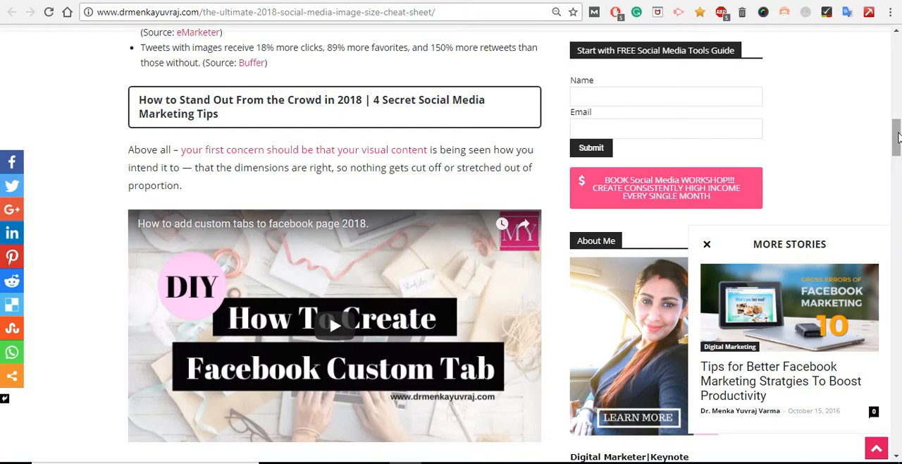
pyautogui.scroll(-3)
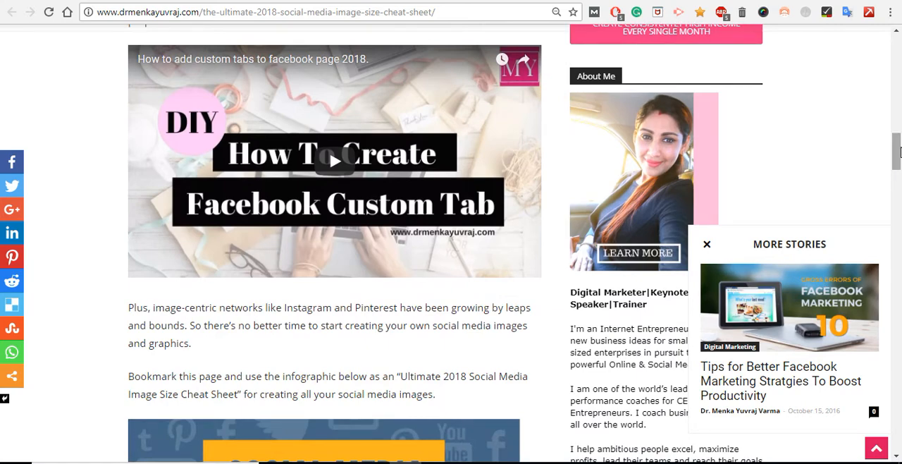
pyautogui.scroll(3)
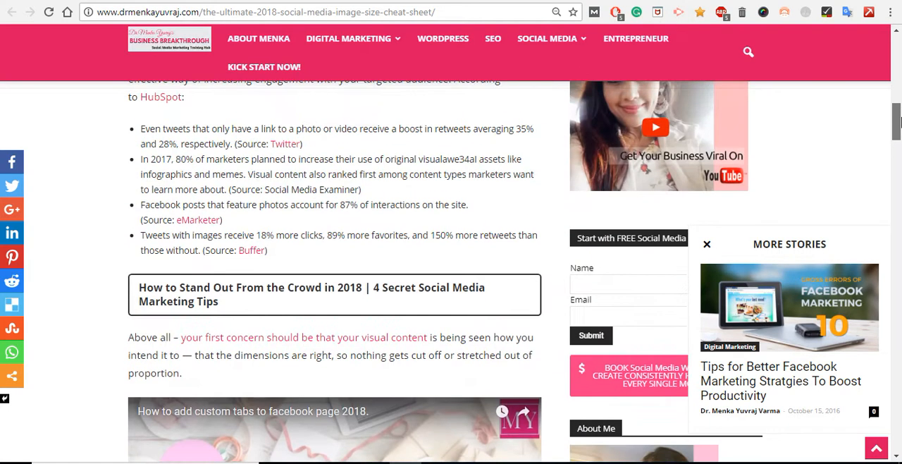
pyautogui.click(282, 12)
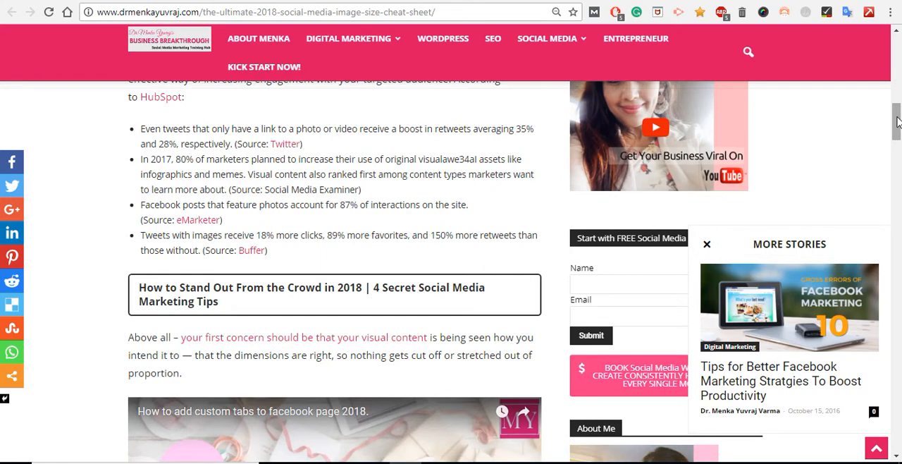
pyautogui.moveTo(660, 139)
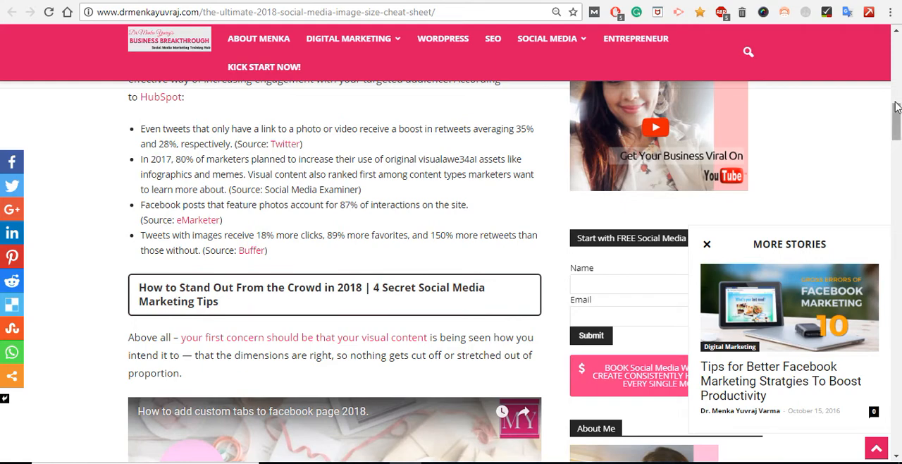
pyautogui.moveTo(896, 120)
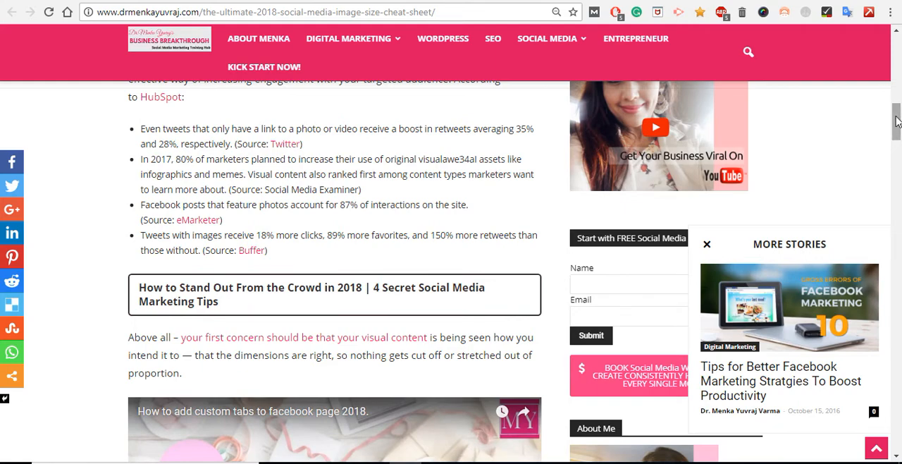
pyautogui.scroll(-3)
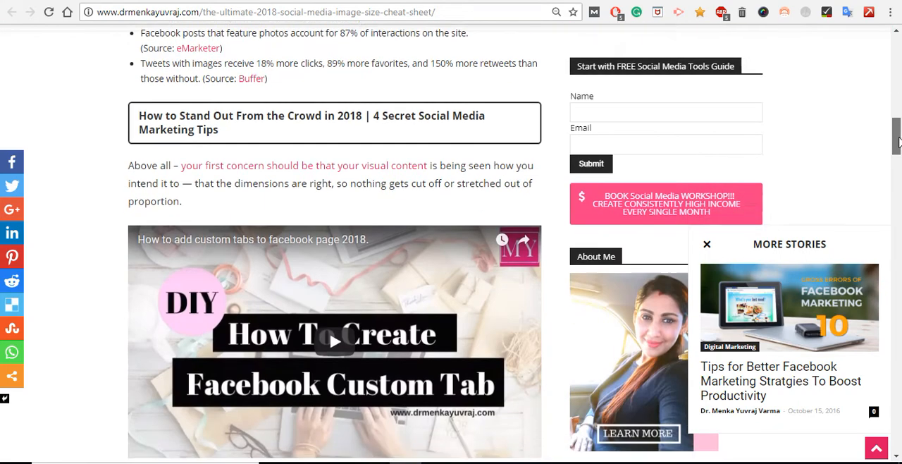
pyautogui.scroll(-3)
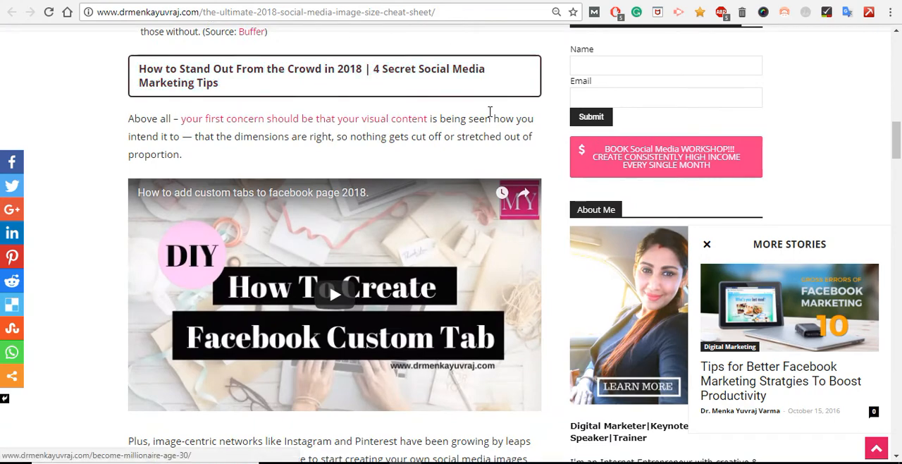
pyautogui.scroll(-3)
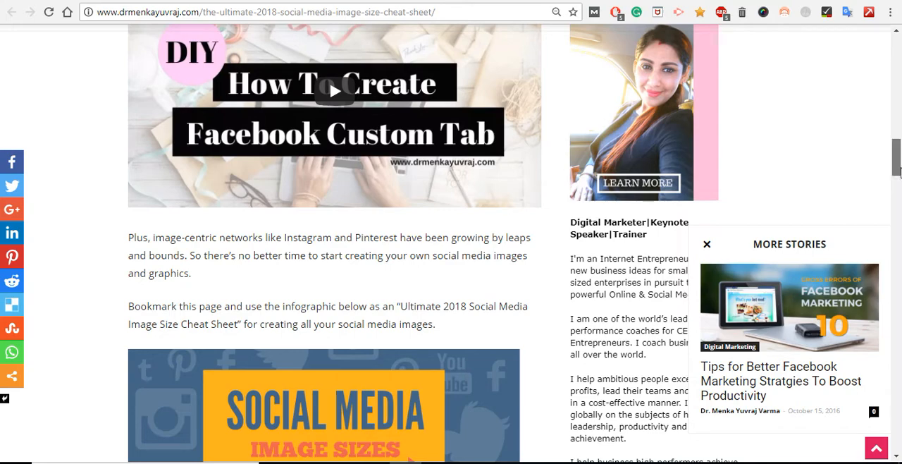
pyautogui.scroll(-3)
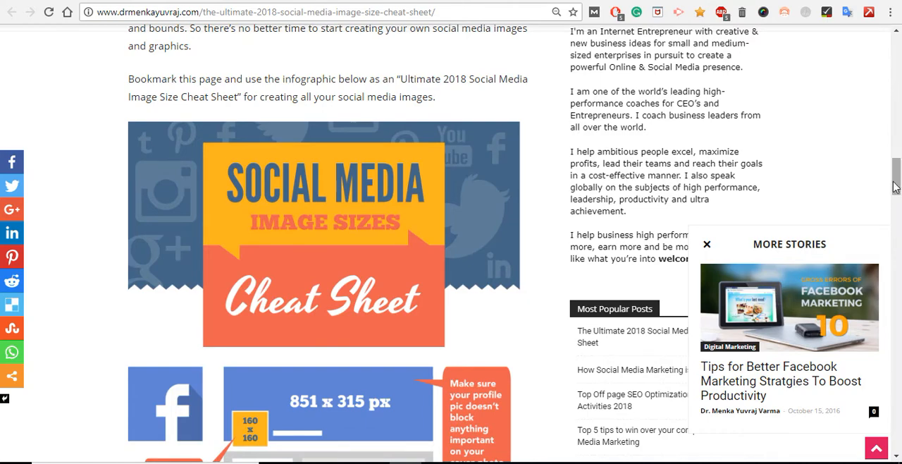
pyautogui.scroll(-3)
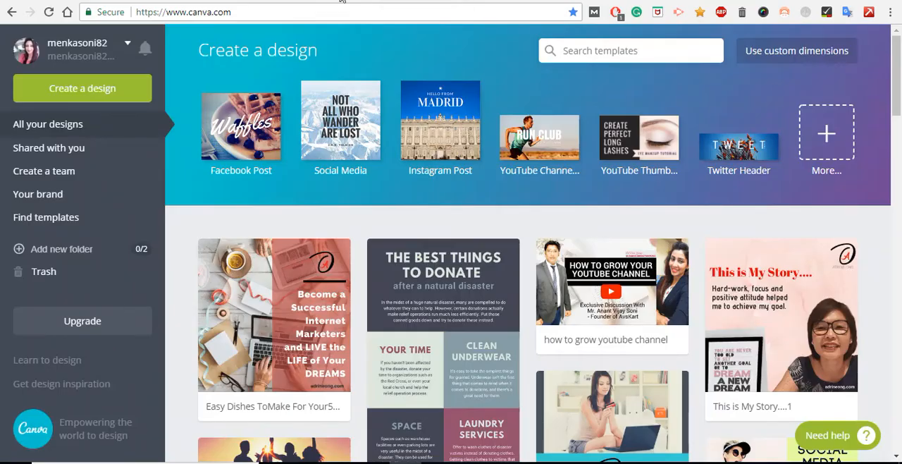
# - Browse Canva's full design-type catalogue, including recommended designs and Social Media Posts formats
pyautogui.click(183, 12)
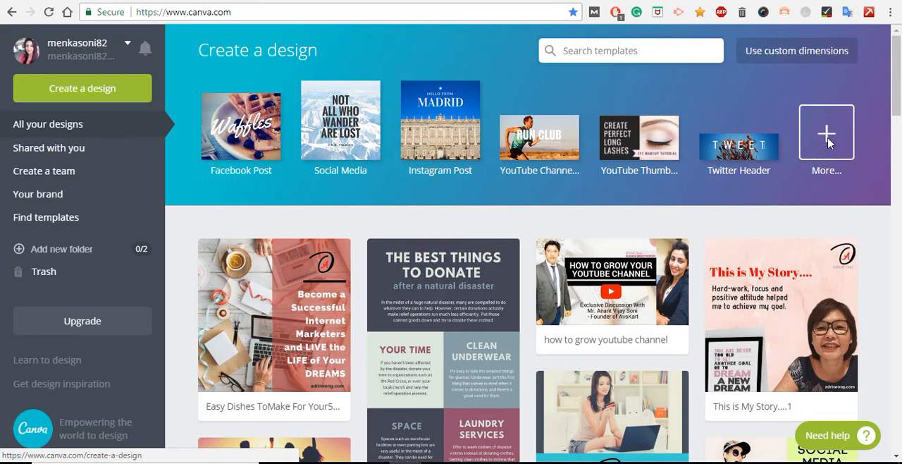
pyautogui.click(826, 133)
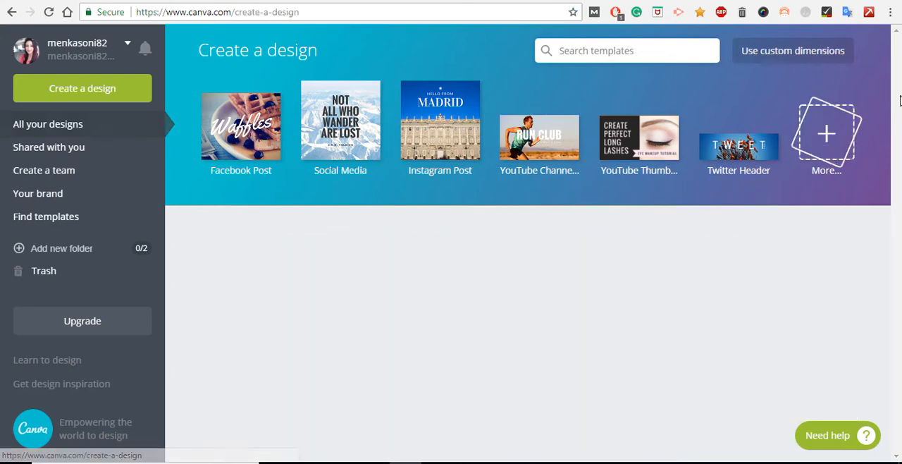
pyautogui.scroll(-3)
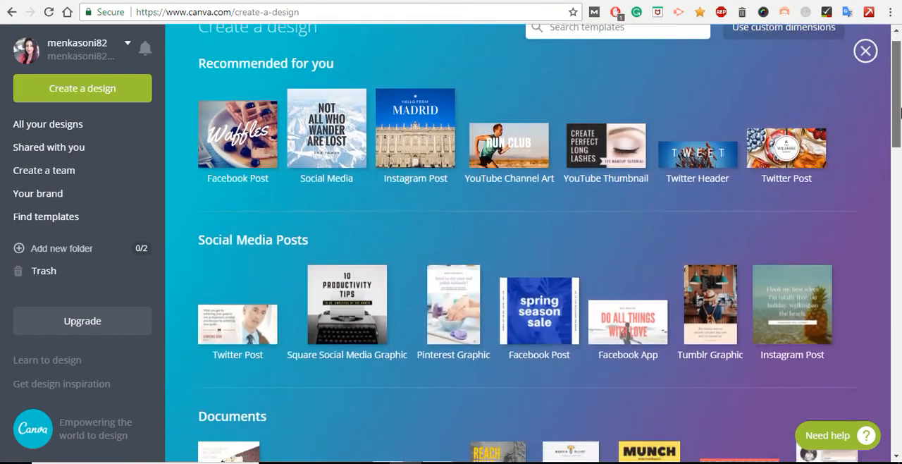
pyautogui.scroll(-3)
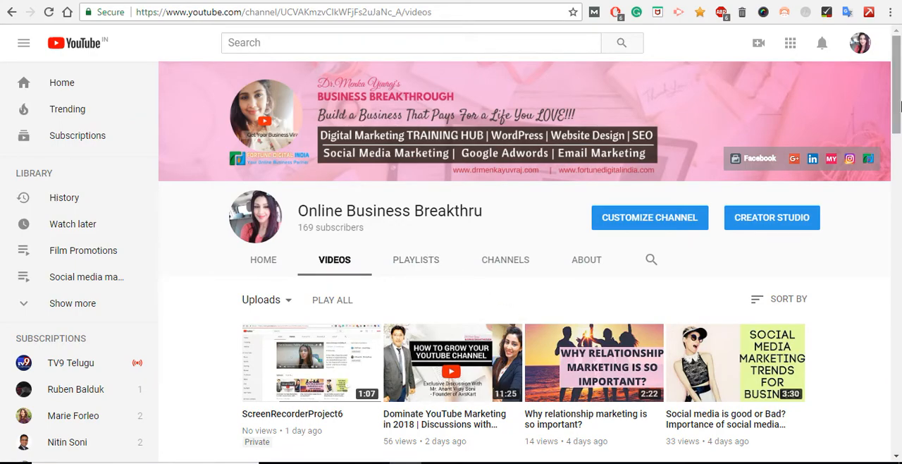
# - Browse the YouTube channel's uploads, including the Canva images video, then scroll back up
pyautogui.scroll(-3)
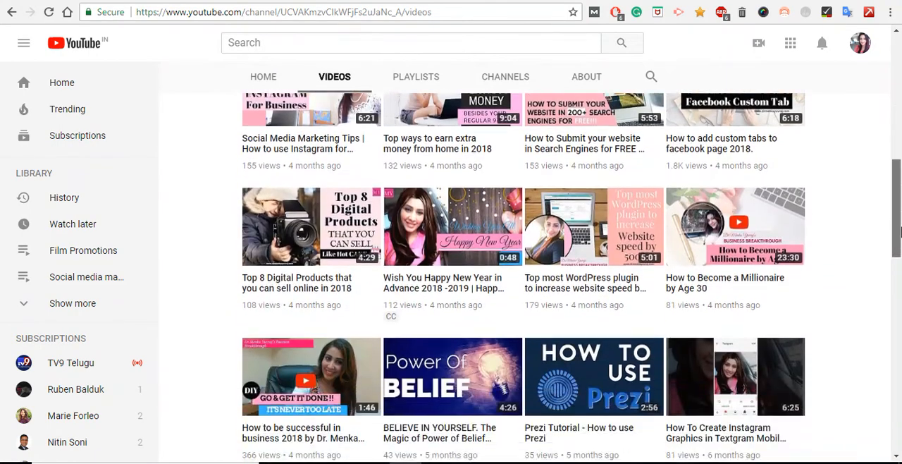
pyautogui.scroll(-3)
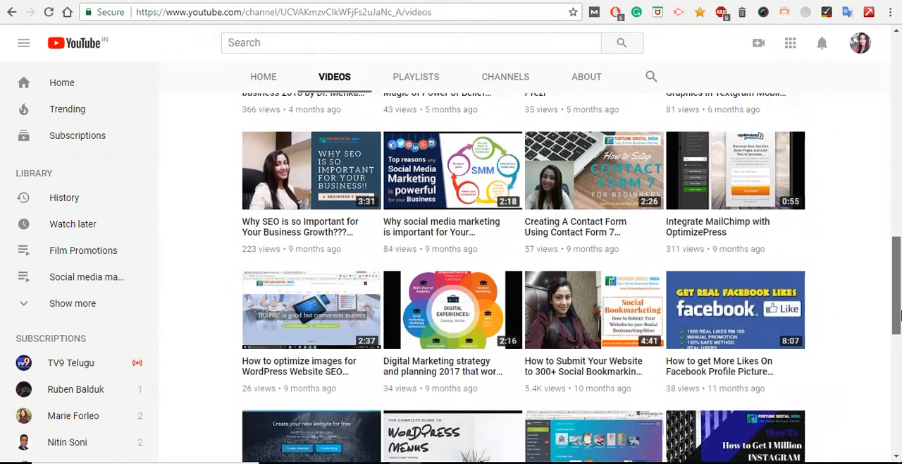
pyautogui.scroll(-3)
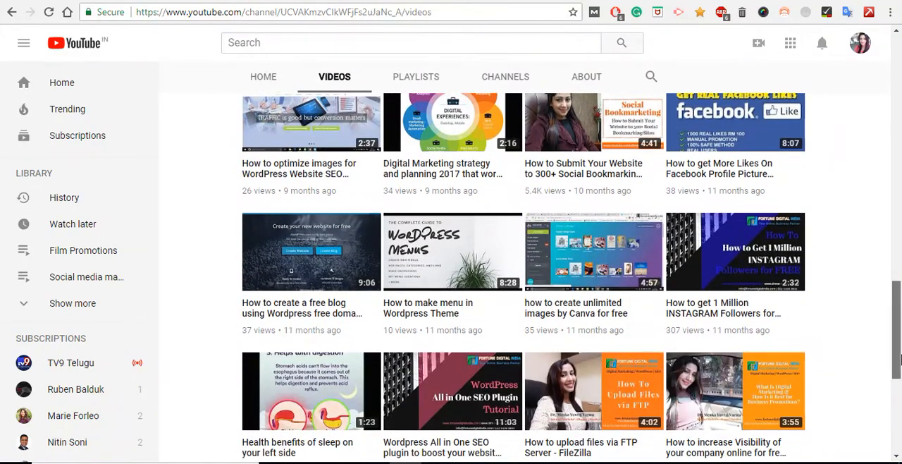
pyautogui.scroll(-3)
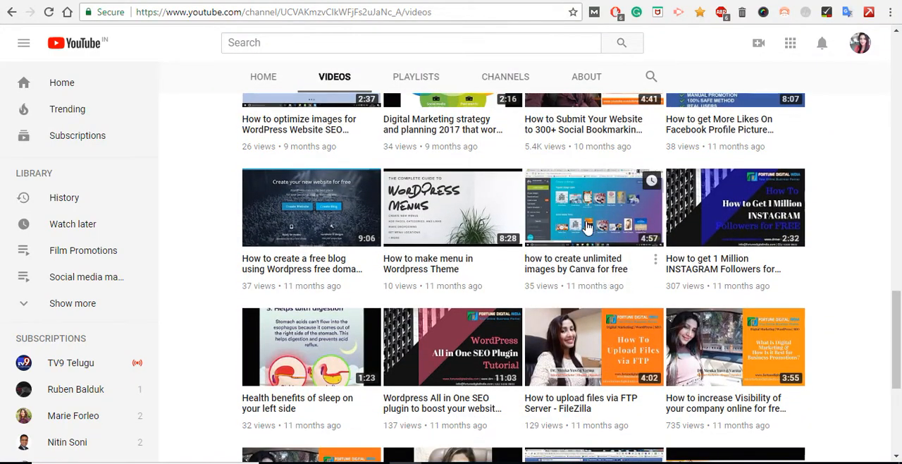
pyautogui.moveTo(588, 226)
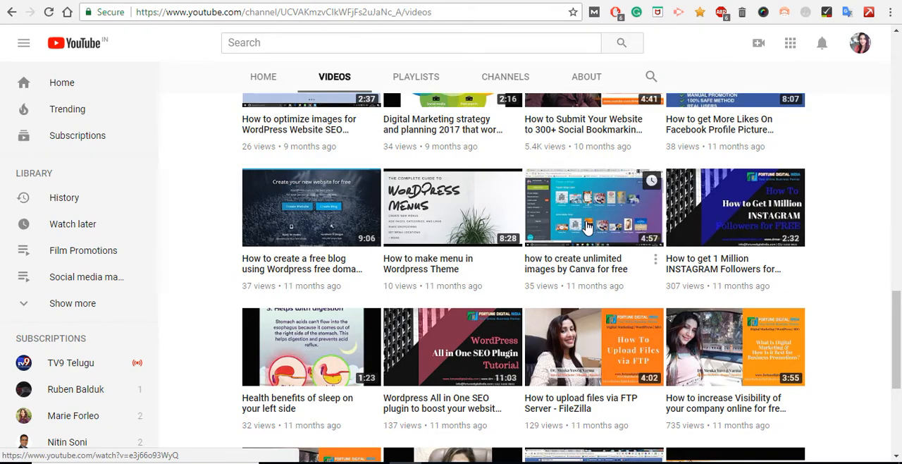
pyautogui.moveTo(557, 234)
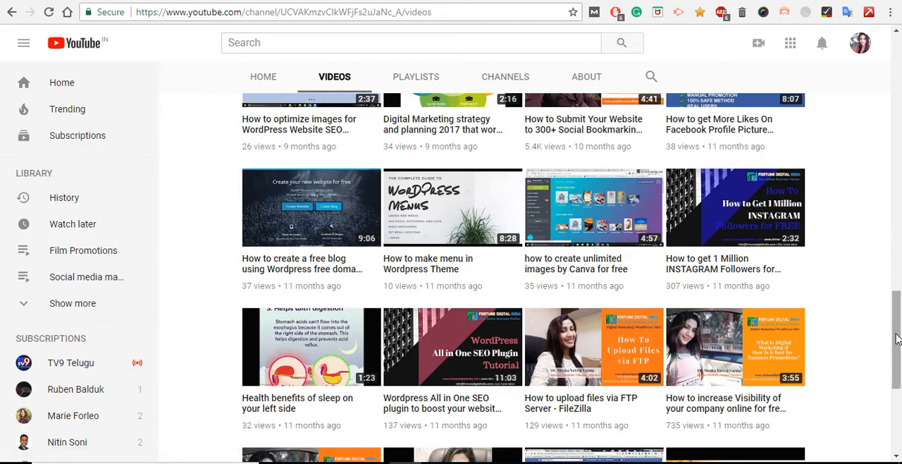
pyautogui.scroll(-3)
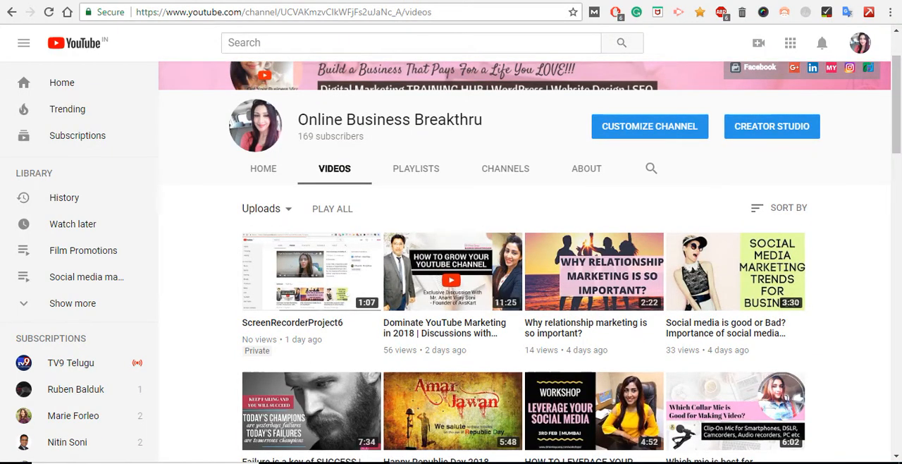
pyautogui.scroll(3)
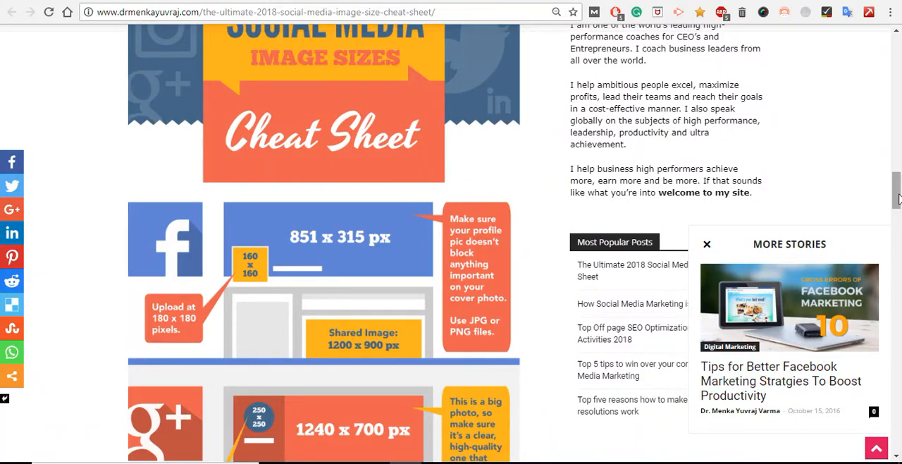
# - Compare the 851 x 315 px Facebook cover size with the business page, then reach Google+
pyautogui.scroll(-3)
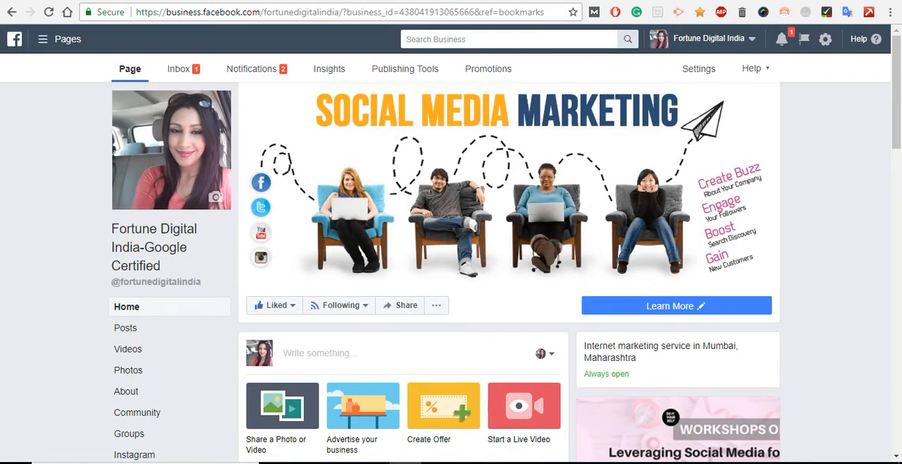
pyautogui.moveTo(450, 169)
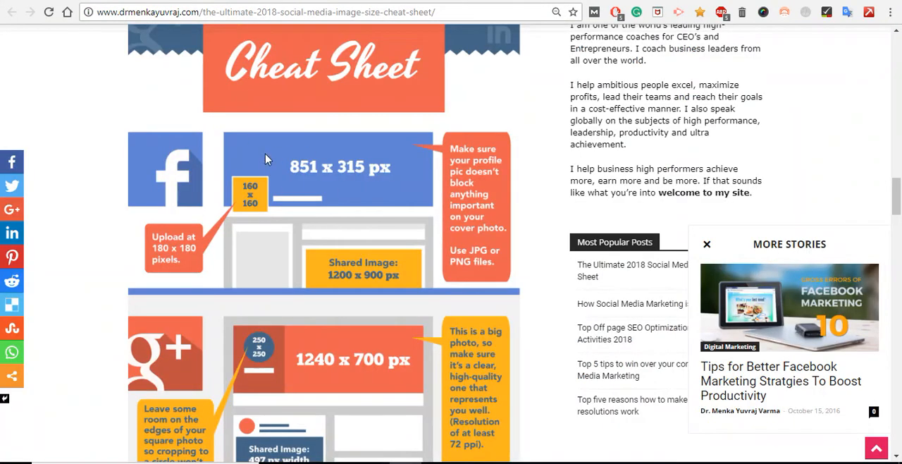
pyautogui.moveTo(396, 180)
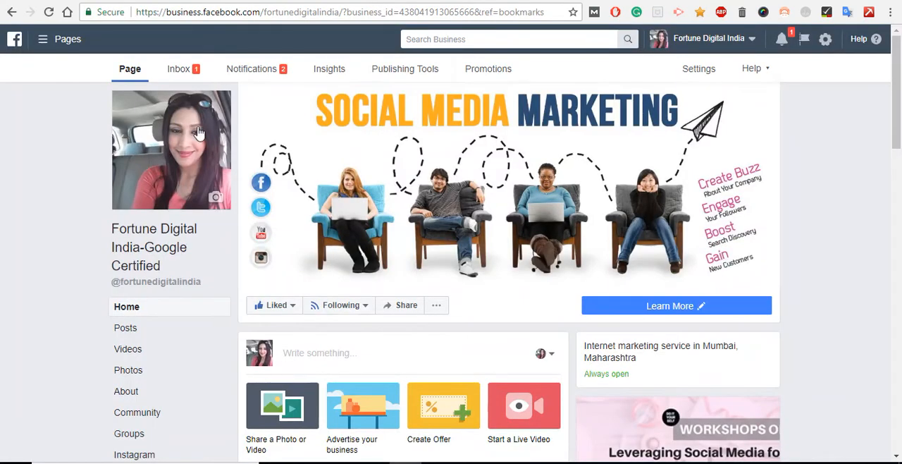
pyautogui.moveTo(160, 160)
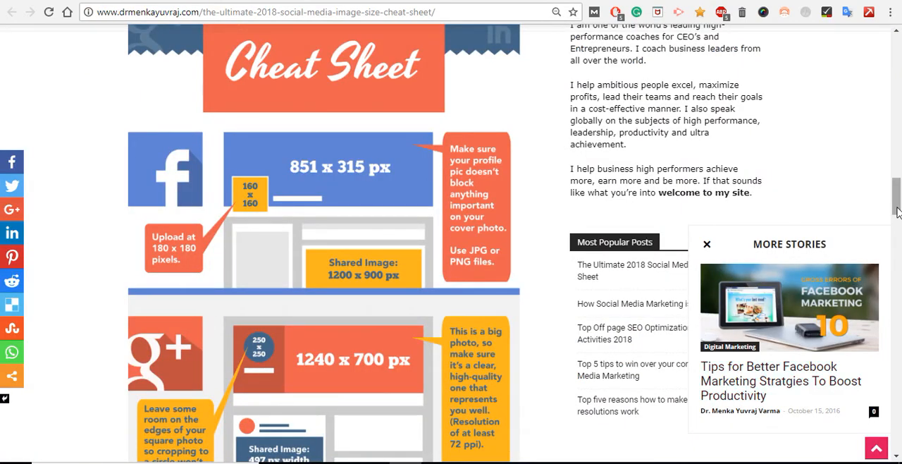
pyautogui.scroll(-3)
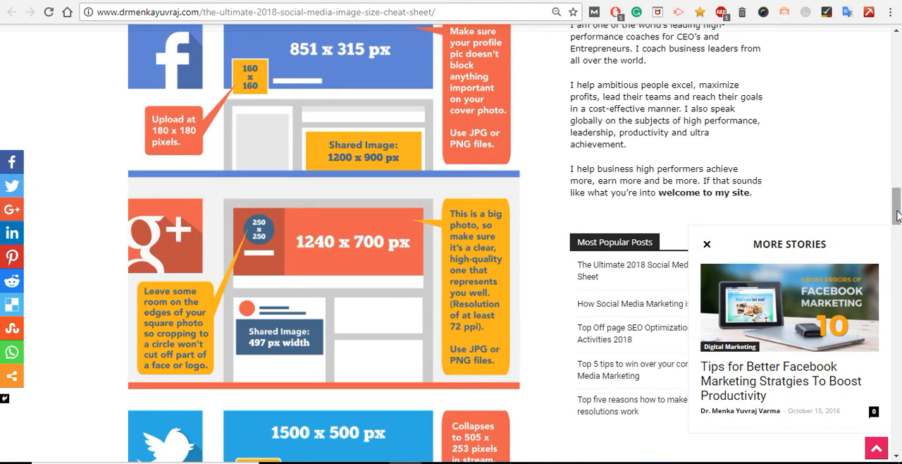
pyautogui.moveTo(335, 124)
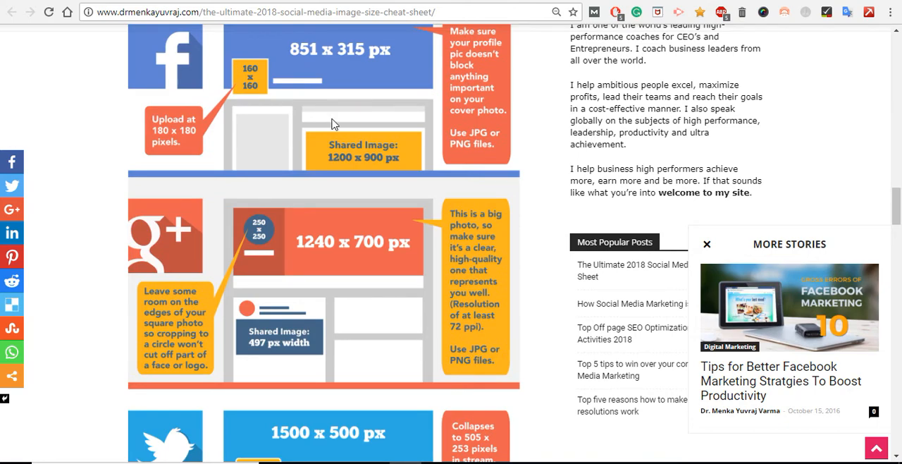
pyautogui.moveTo(341, 162)
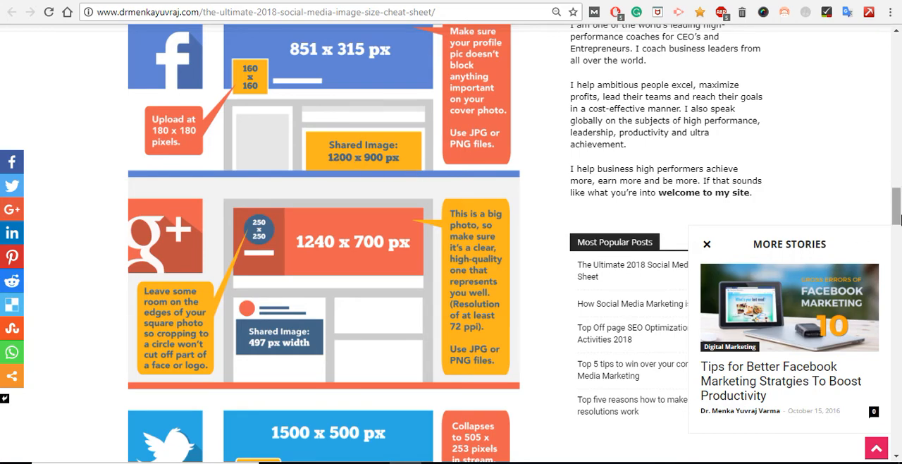
pyautogui.scroll(-3)
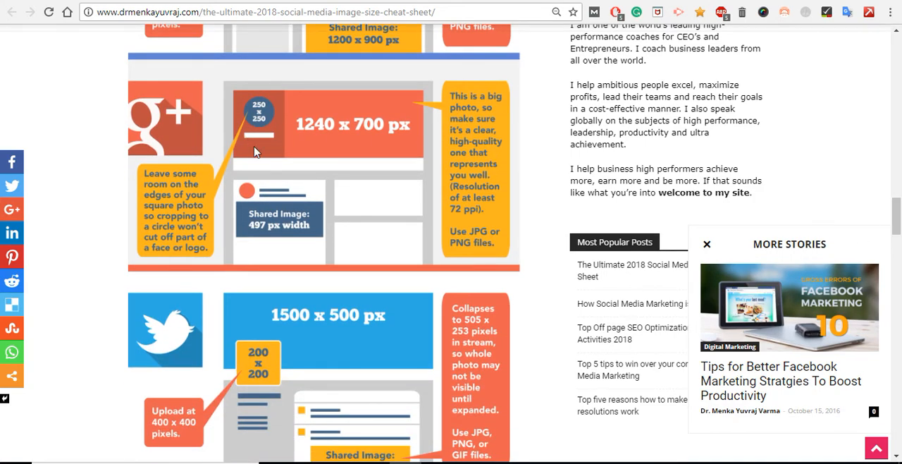
pyautogui.moveTo(331, 139)
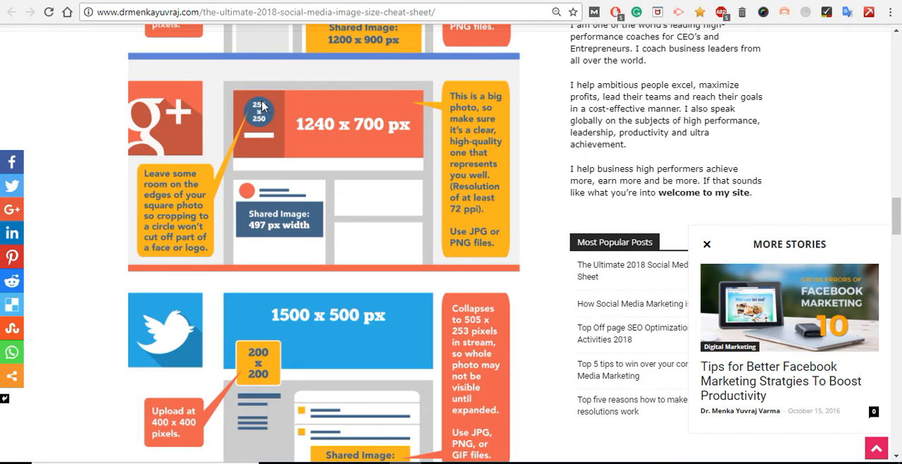
pyautogui.moveTo(379, 138)
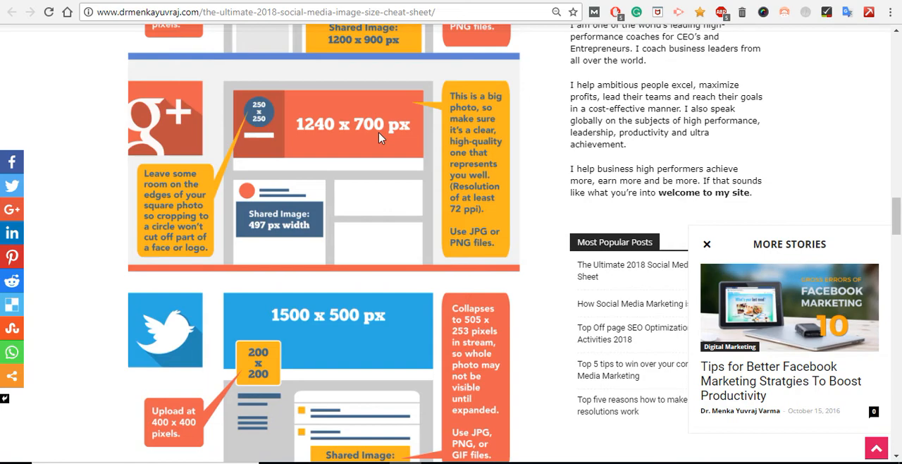
pyautogui.moveTo(341, 141)
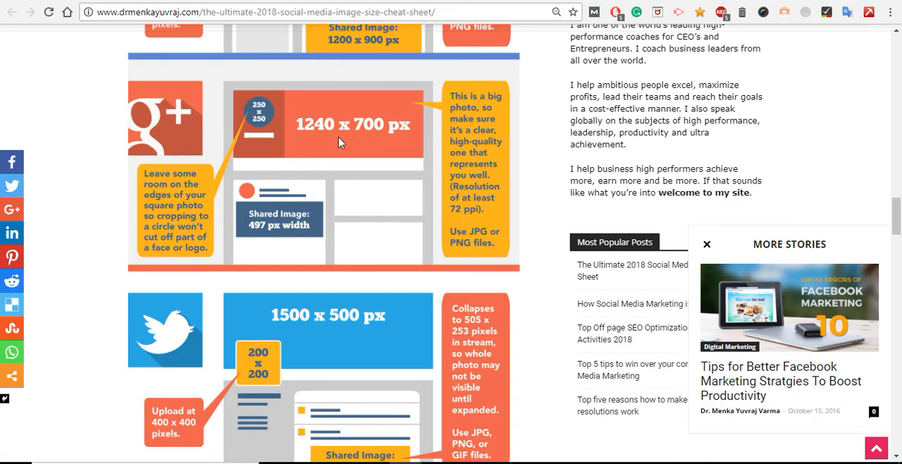
pyautogui.moveTo(348, 273)
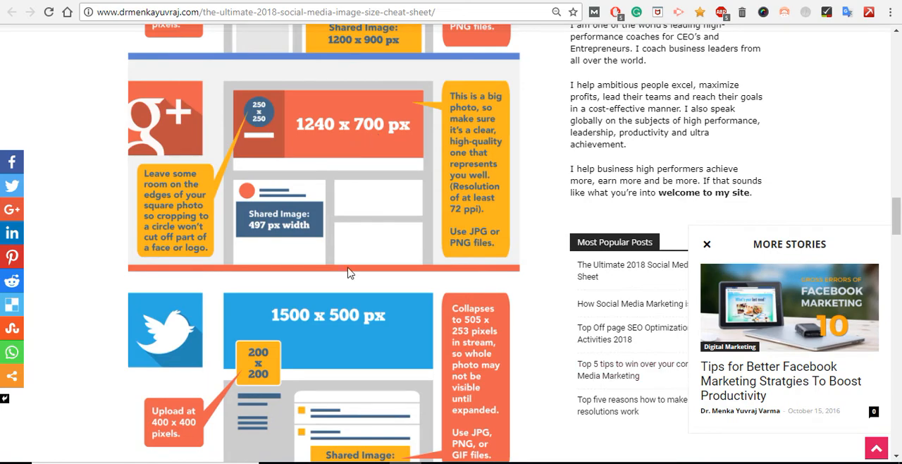
pyautogui.moveTo(296, 191)
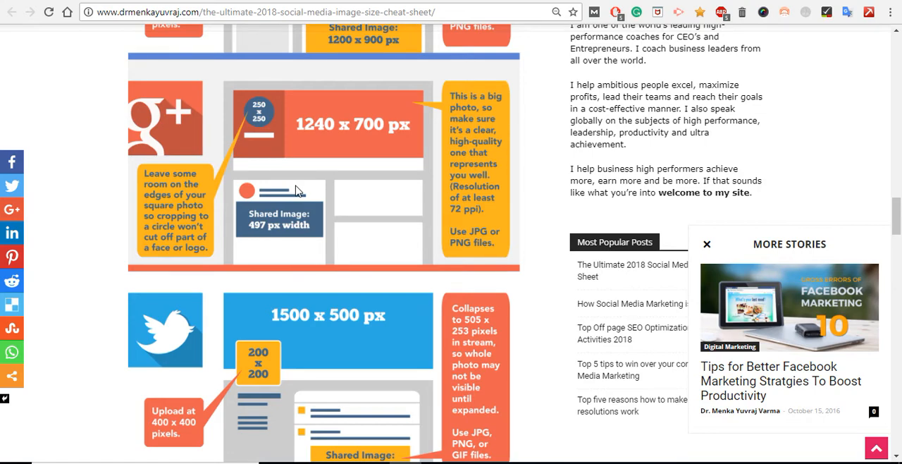
pyautogui.moveTo(333, 162)
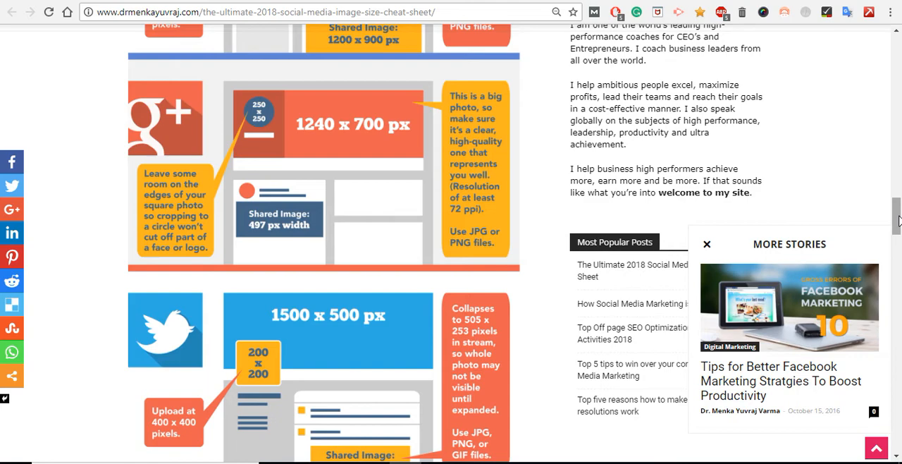
# - Scroll to Twitter's 1500 x 500 px header and 1024 x 512 shared-image sizes
pyautogui.scroll(-3)
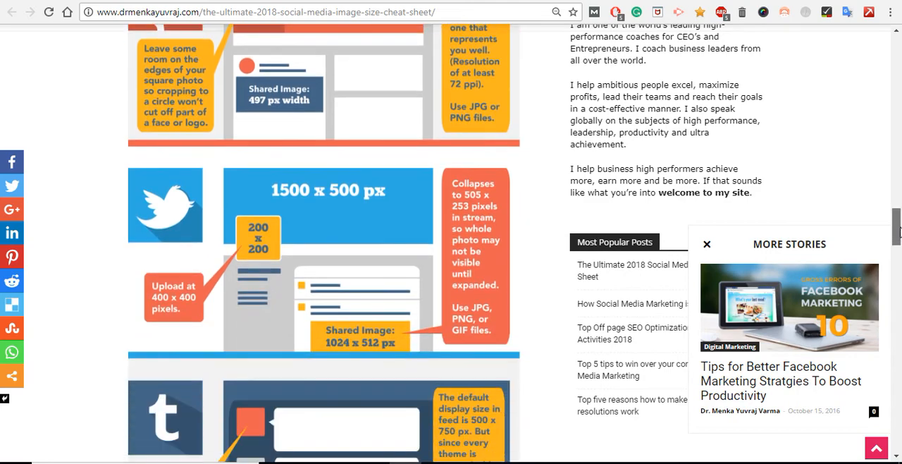
pyautogui.scroll(-3)
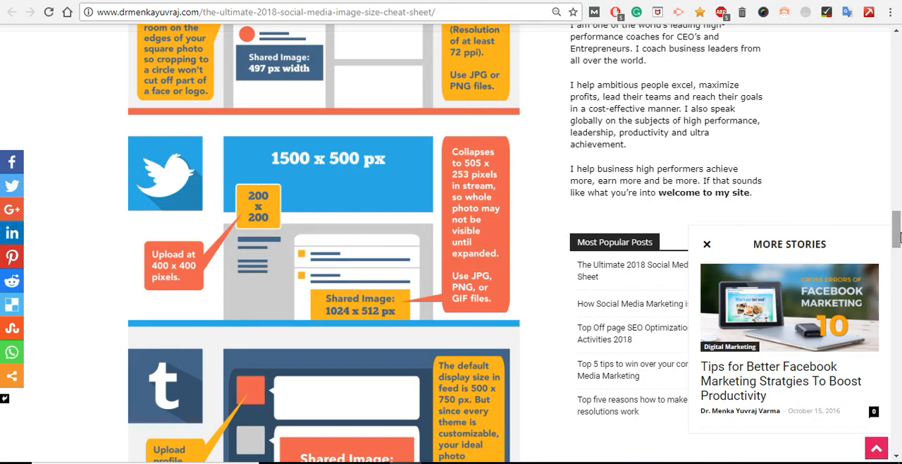
pyautogui.moveTo(301, 162)
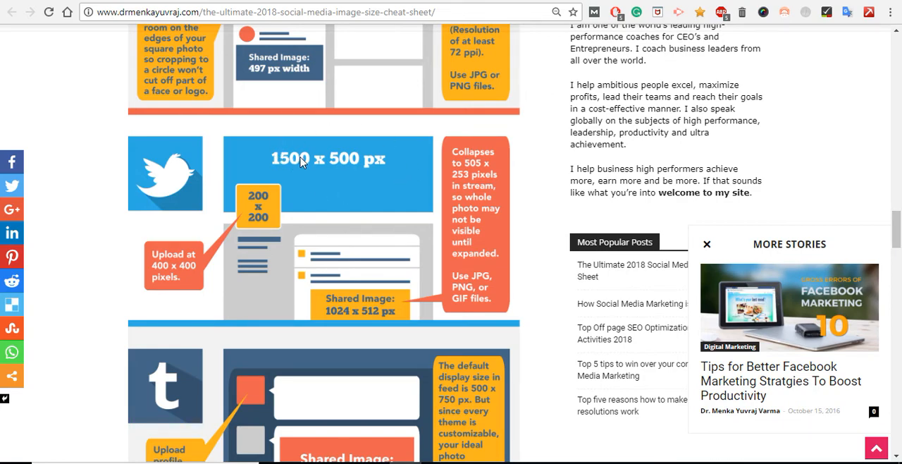
pyautogui.moveTo(337, 172)
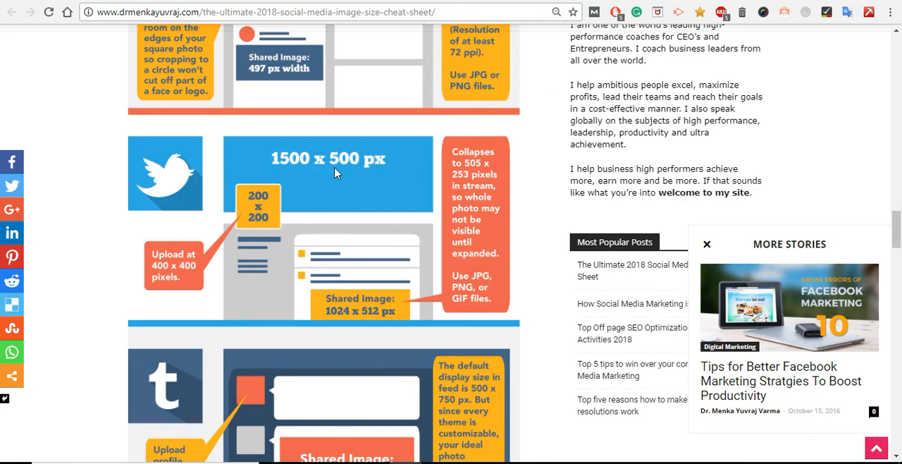
pyautogui.moveTo(313, 282)
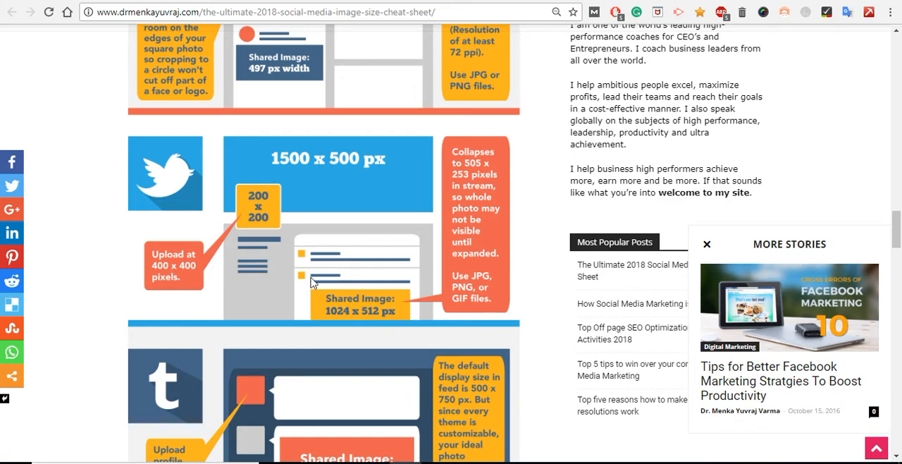
pyautogui.moveTo(385, 305)
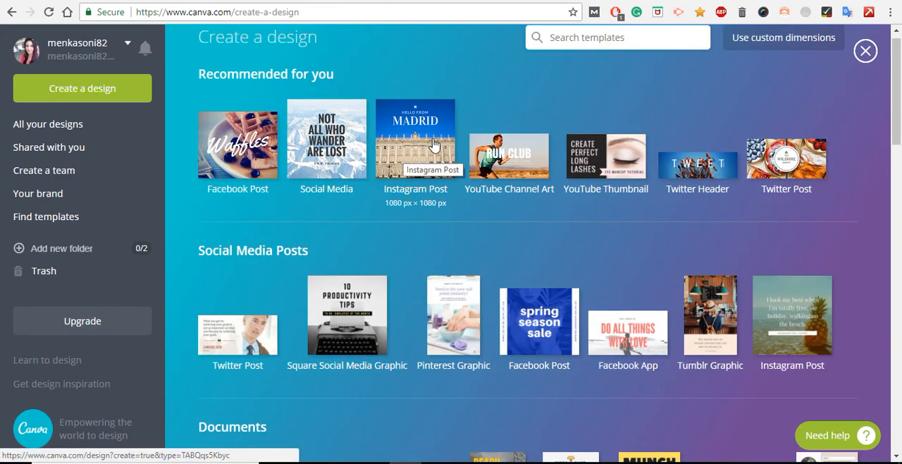
pyautogui.moveTo(580, 212)
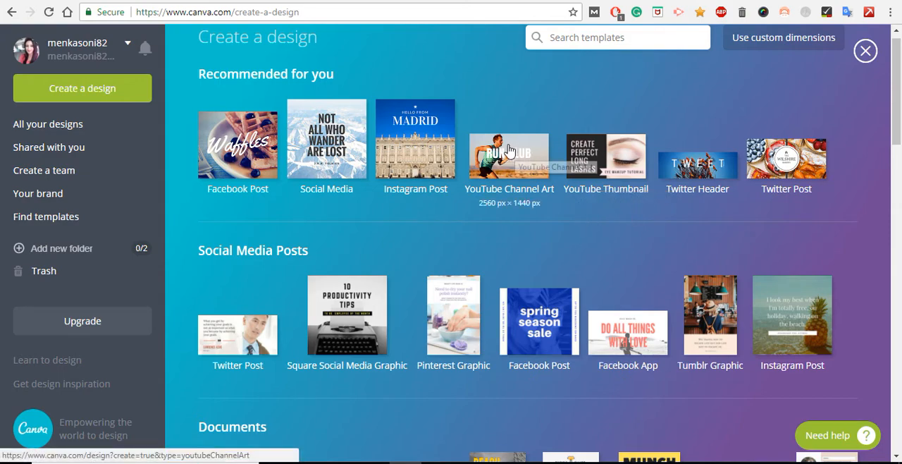
pyautogui.moveTo(509, 151)
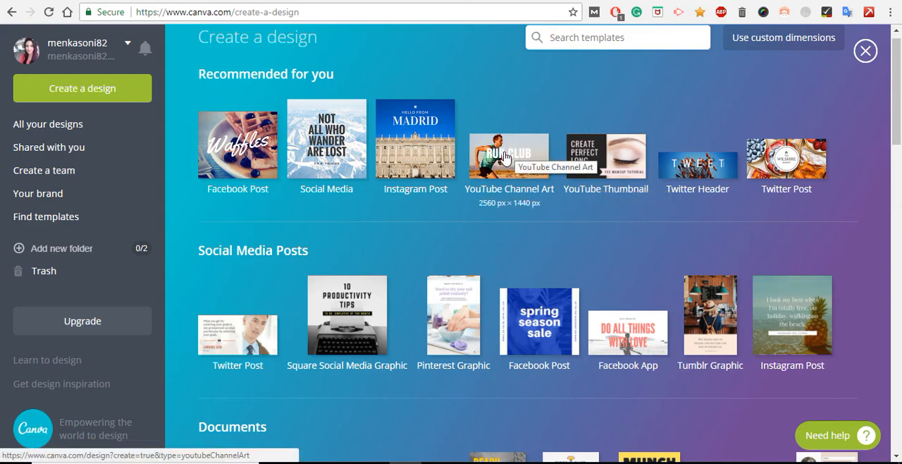
pyautogui.moveTo(532, 202)
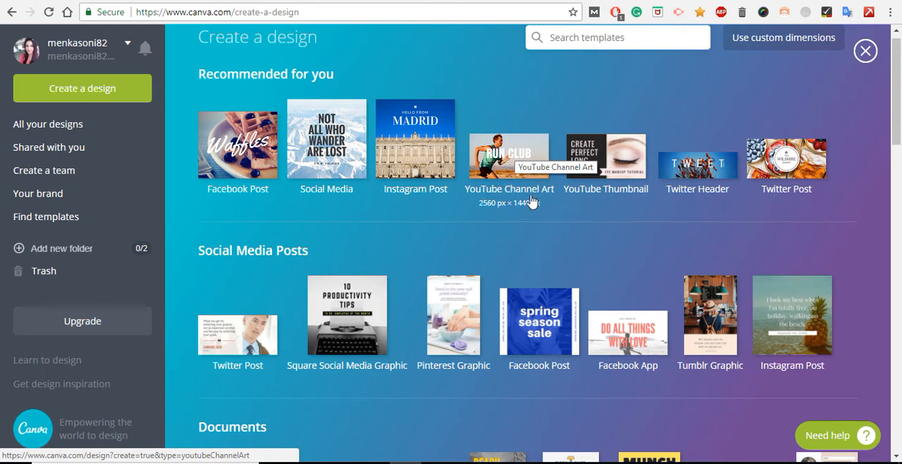
pyautogui.moveTo(605, 162)
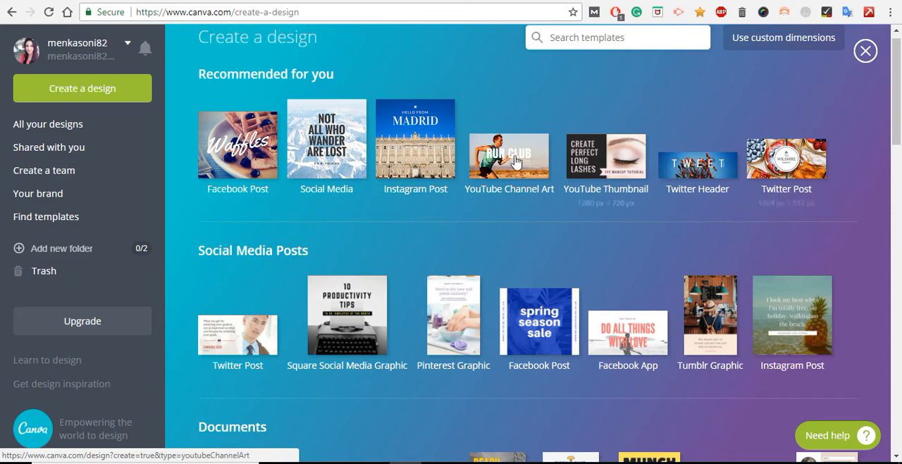
pyautogui.moveTo(509, 159)
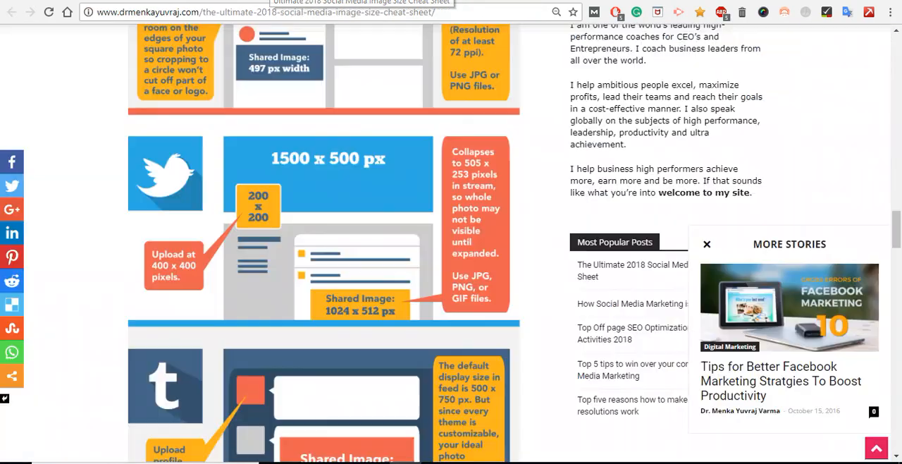
# - Scroll the cheat sheet through Tumblr to the YouTube channel art and thumbnail sizes
pyautogui.scroll(-3)
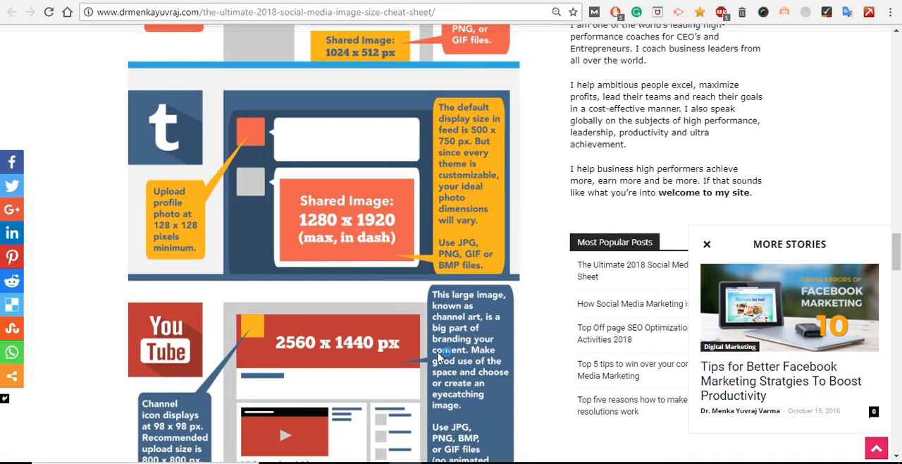
pyautogui.scroll(-3)
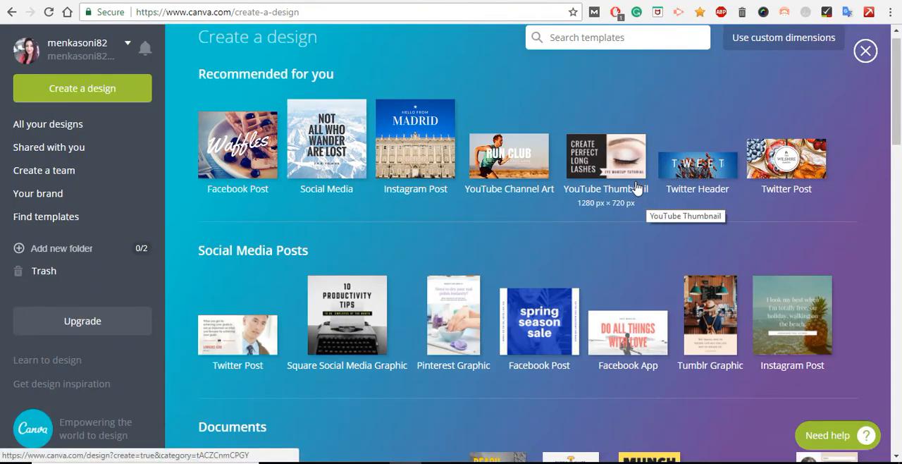
pyautogui.moveTo(509, 155)
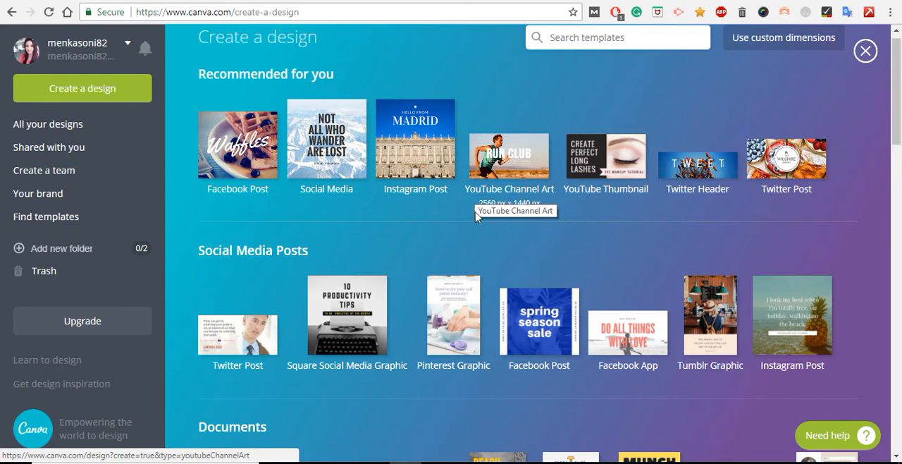
pyautogui.moveTo(606, 158)
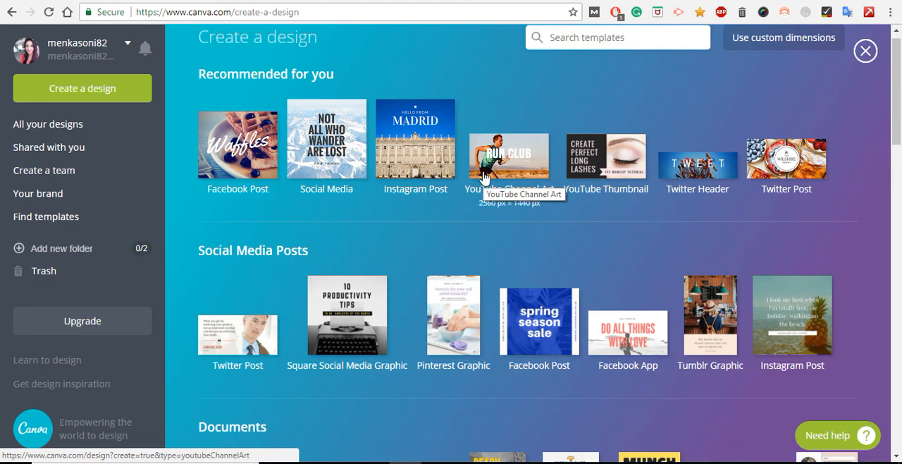
pyautogui.moveTo(613, 161)
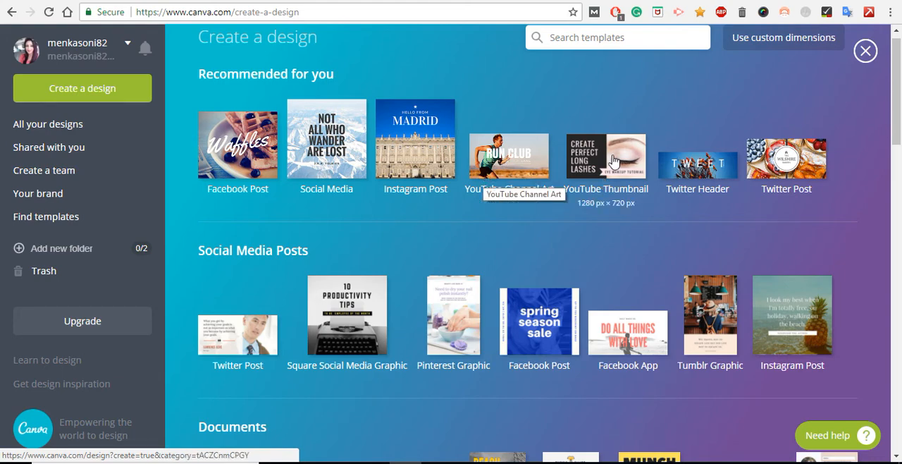
pyautogui.moveTo(508, 155)
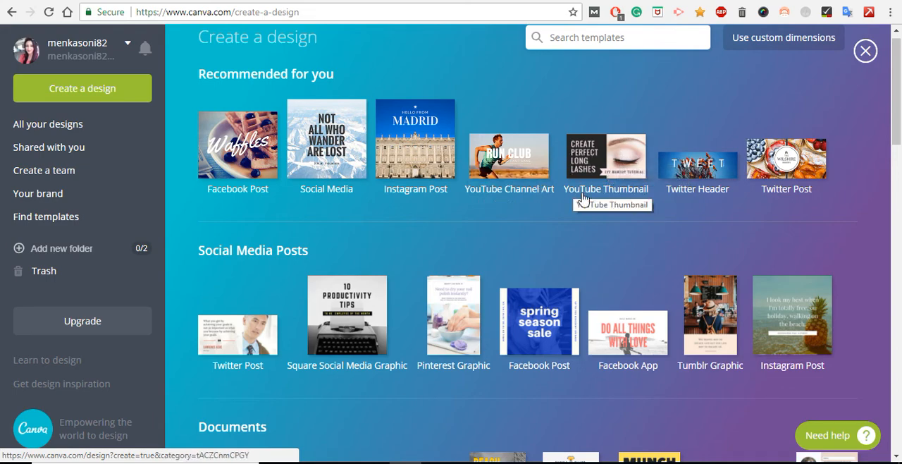
pyautogui.moveTo(508, 159)
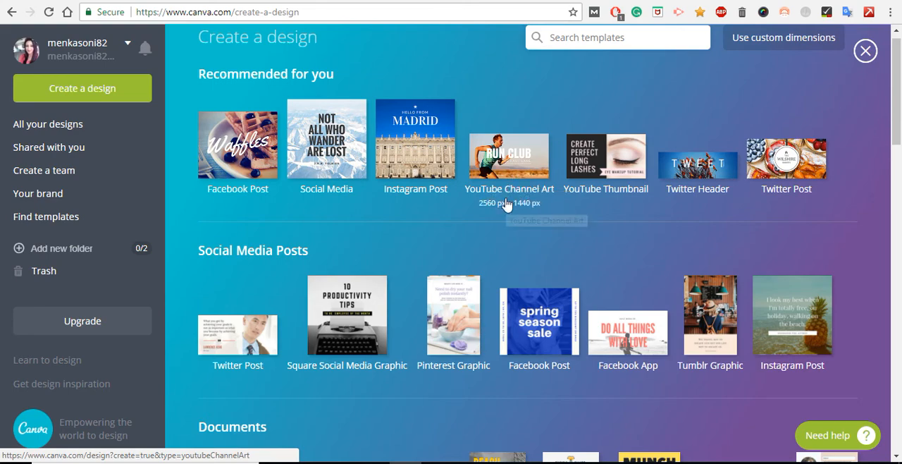
pyautogui.moveTo(605, 162)
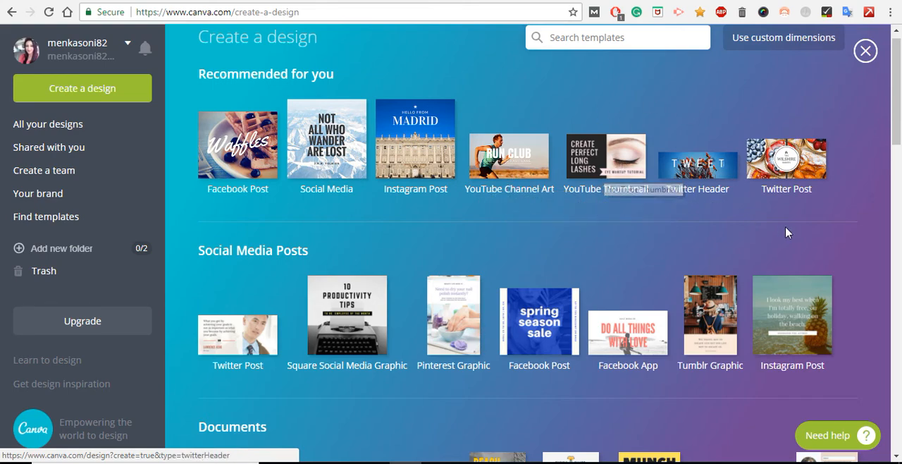
pyautogui.moveTo(553, 162)
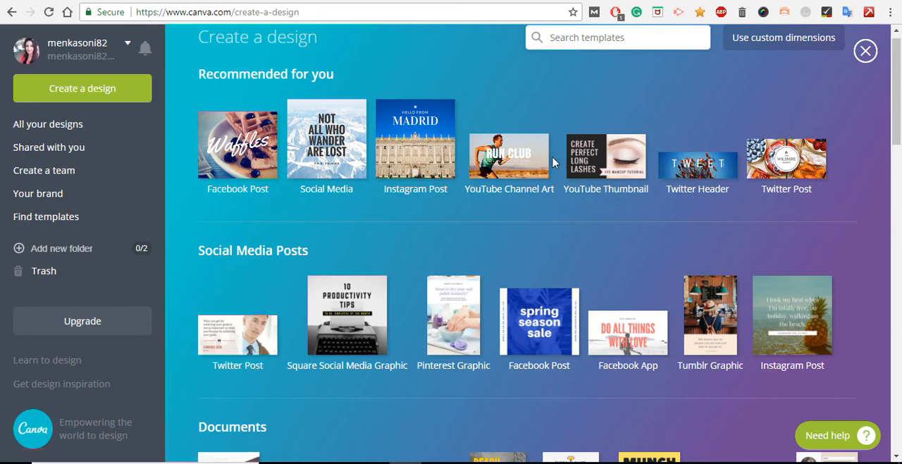
pyautogui.moveTo(508, 155)
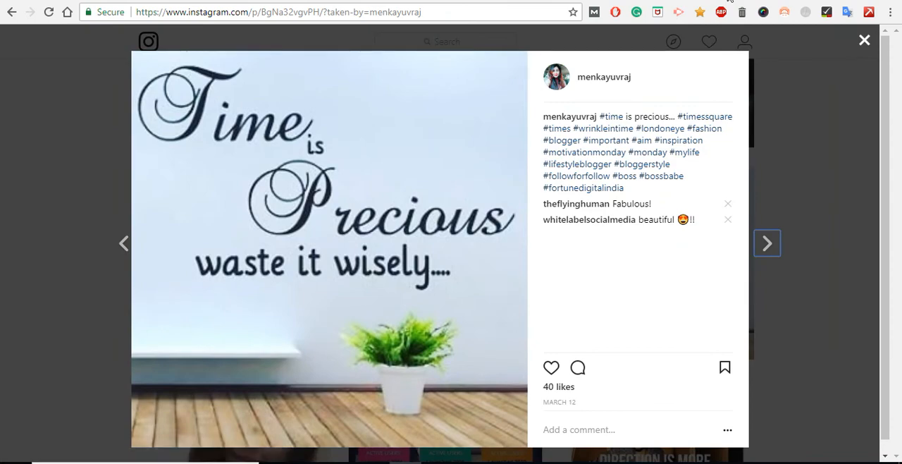
# - Enter 'linkedin.com' in the browser after viewing the Instagram post
pyautogui.write('linkedin.com')
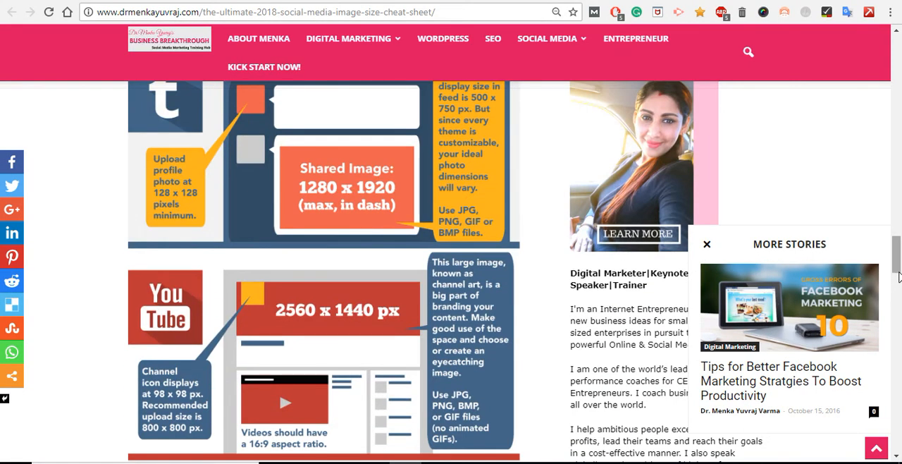
# - View the LinkedIn, Pinterest and Instagram image size sections, then return to the post's top banner
pyautogui.scroll(-3)
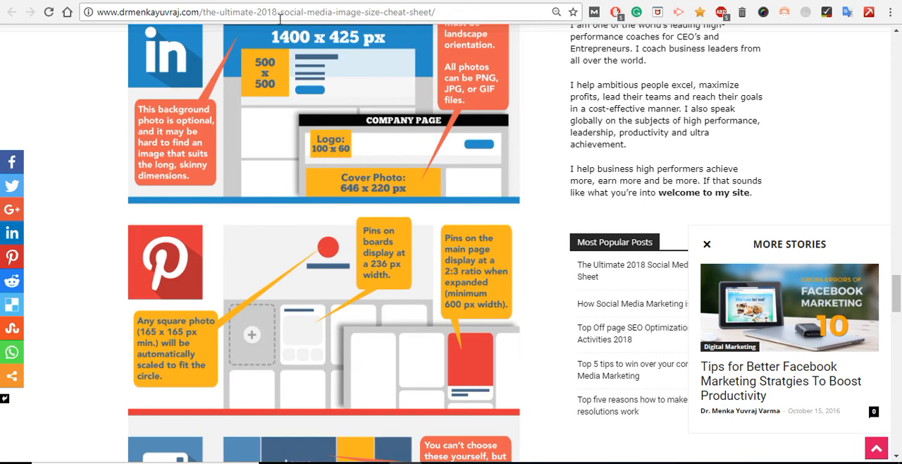
pyautogui.moveTo(304, 35)
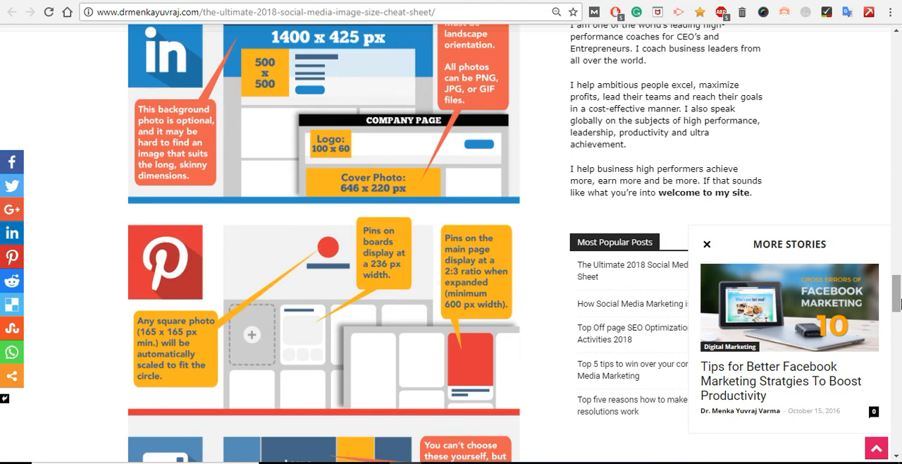
pyautogui.scroll(-3)
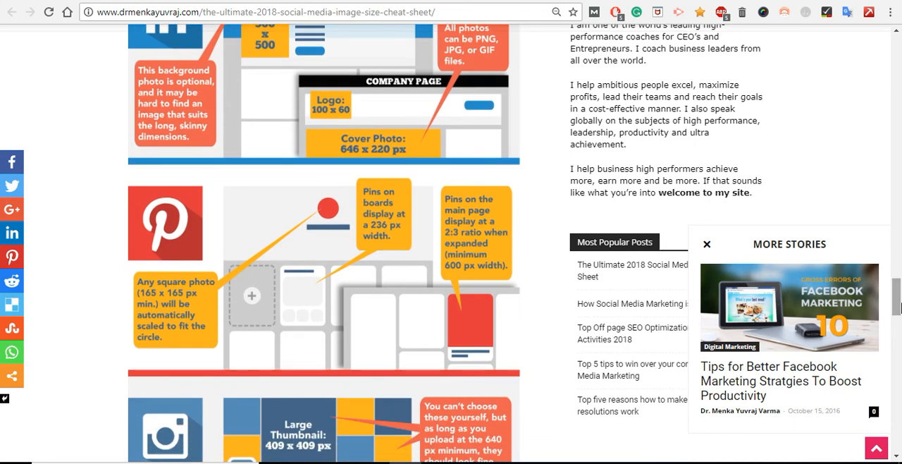
pyautogui.scroll(-3)
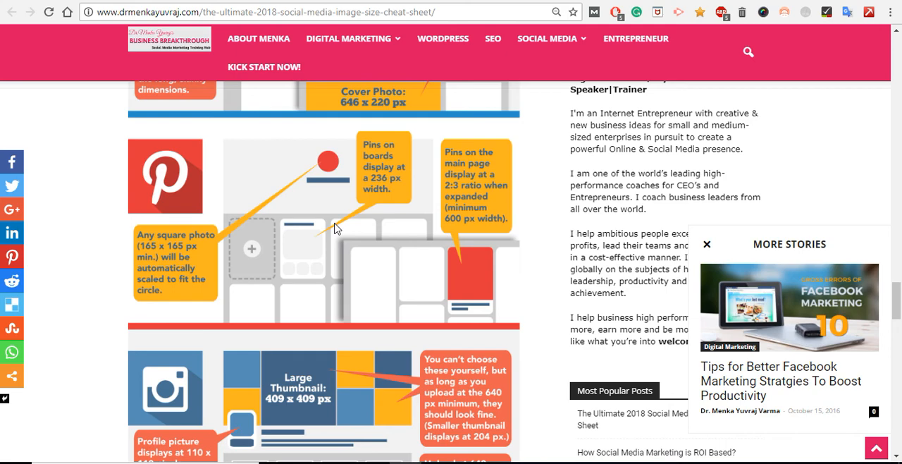
pyautogui.moveTo(489, 205)
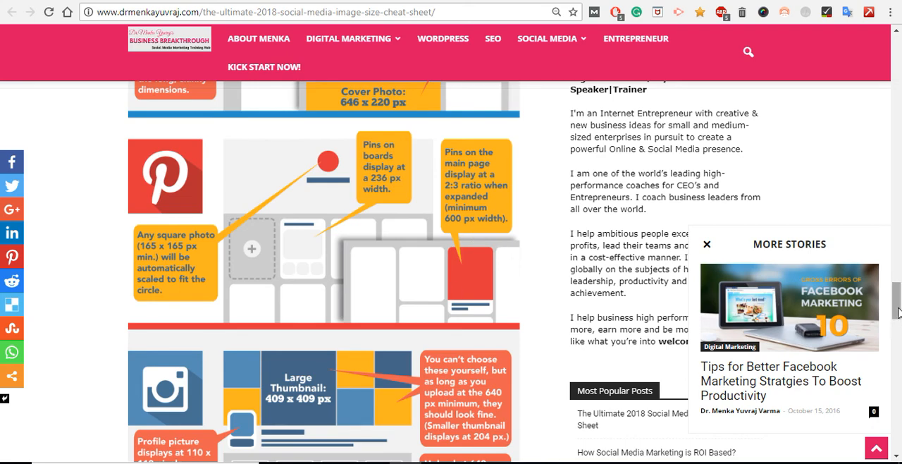
pyautogui.scroll(-3)
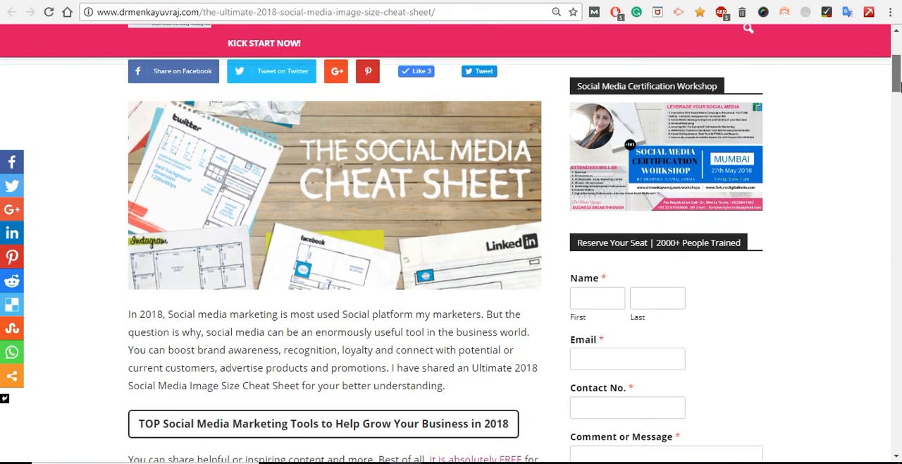
# - Scroll the Online Business Breakthru channel's Videos page to view recent uploads
pyautogui.scroll(-3)
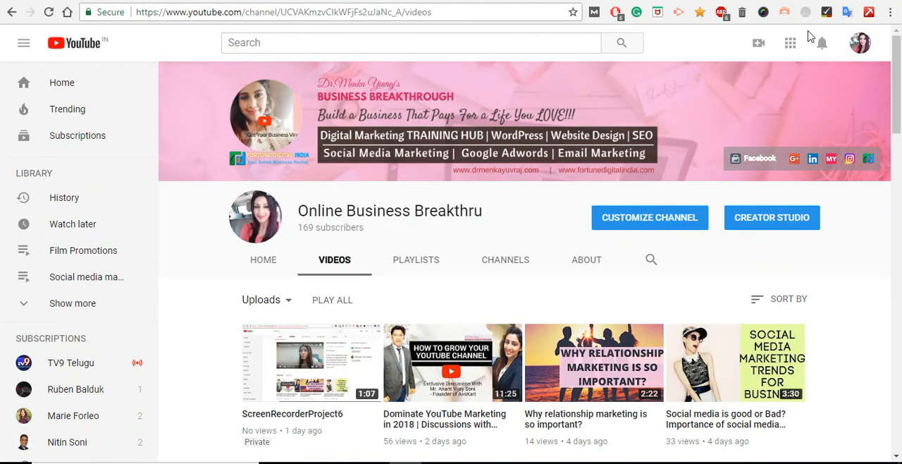
pyautogui.moveTo(820, 43)
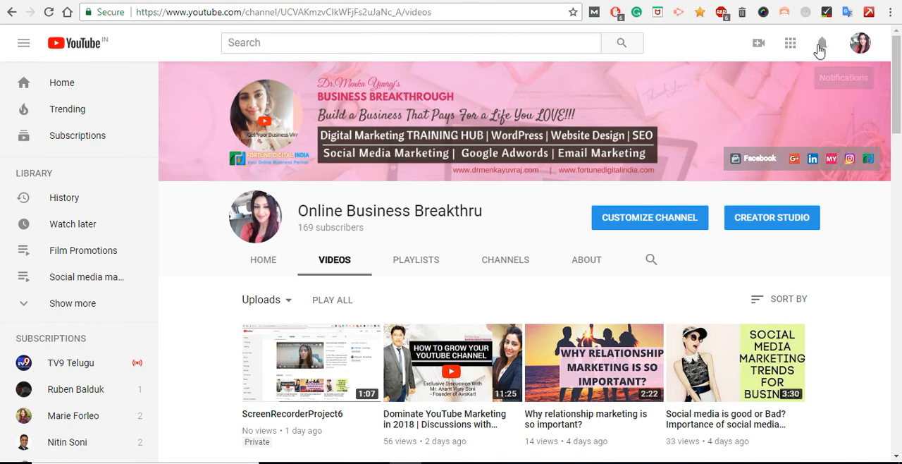
pyautogui.moveTo(820, 43)
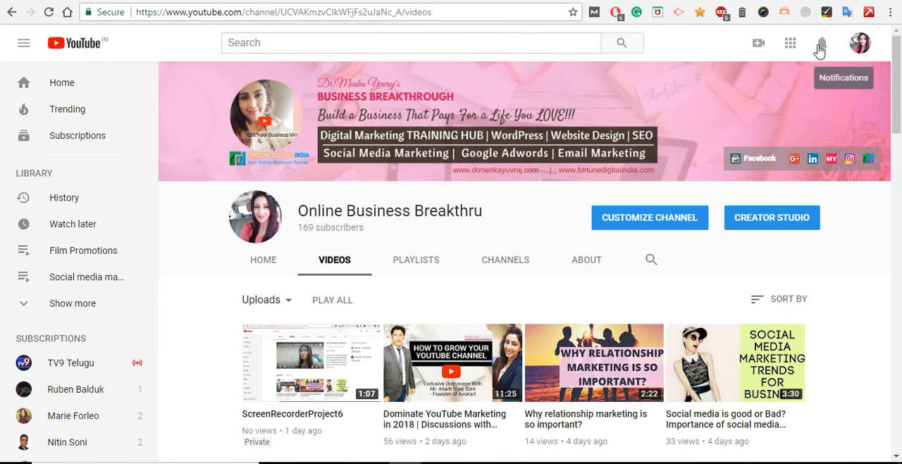